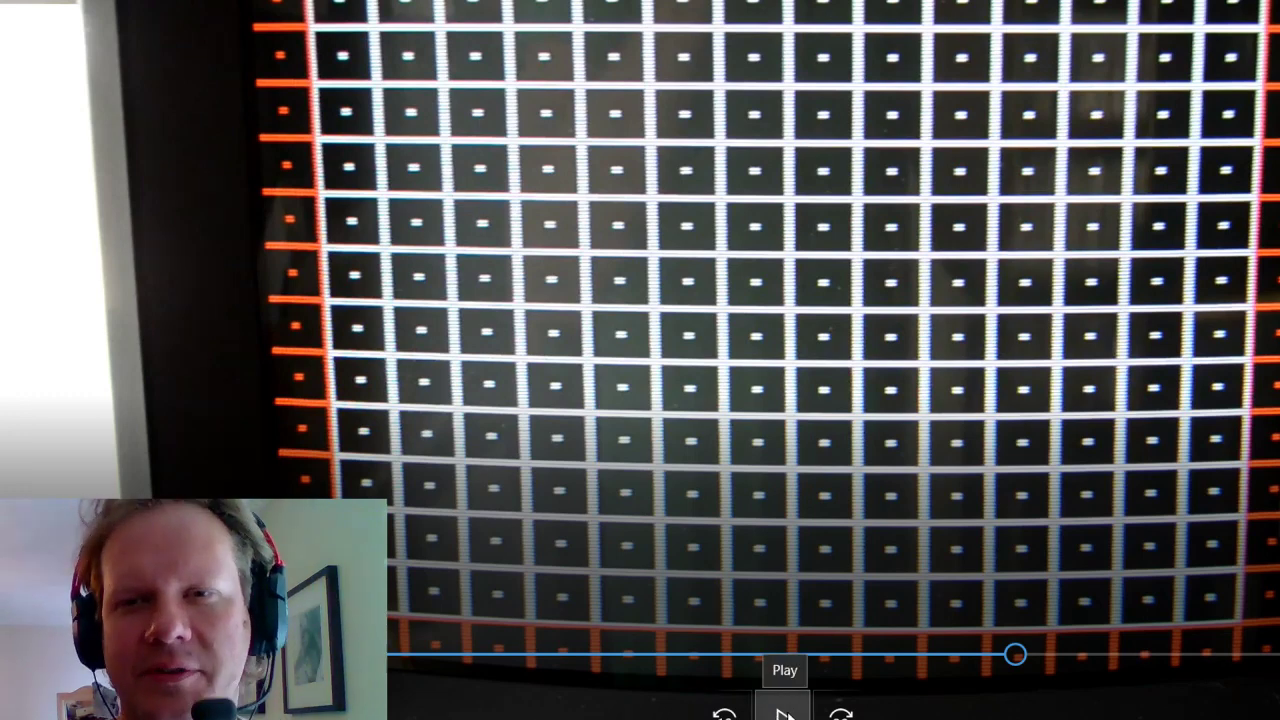
Step: Resume playback from the crosshatch test pattern and let it run to the wrestling gameplay
{"action": "left_click", "coordinate": [785, 719]}
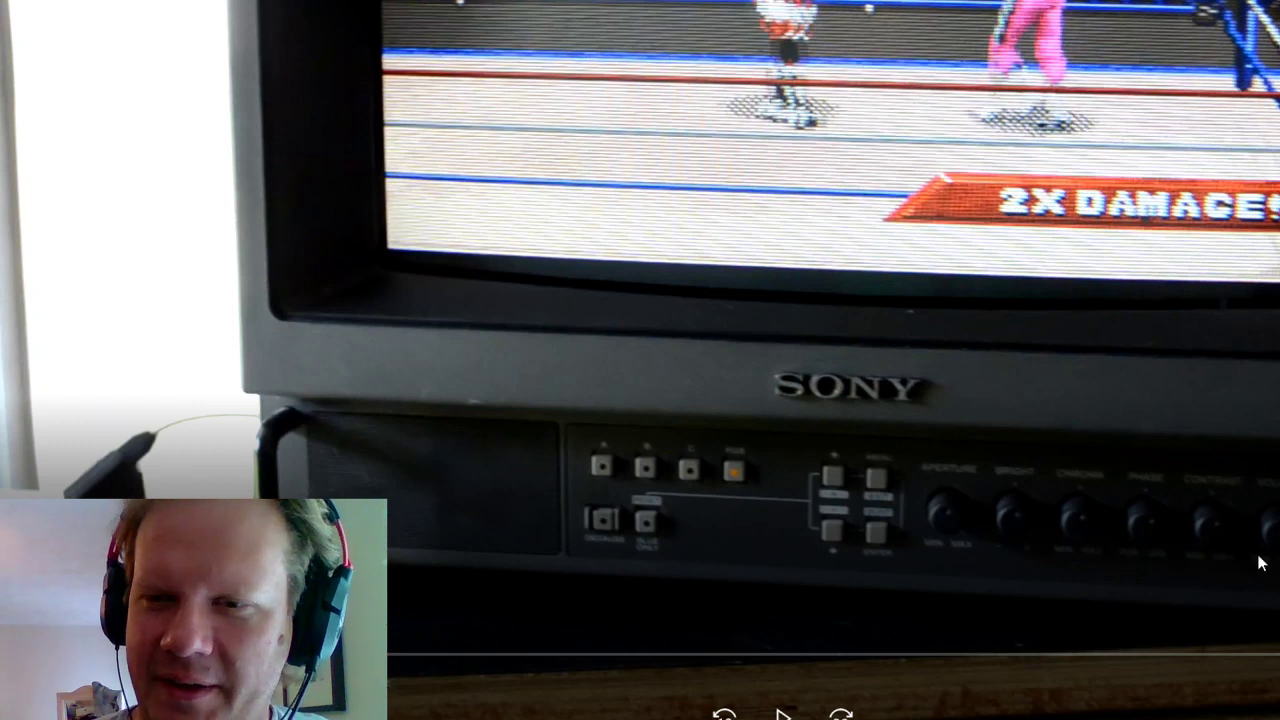
{"action": "mouse_move", "coordinate": [55, 469]}
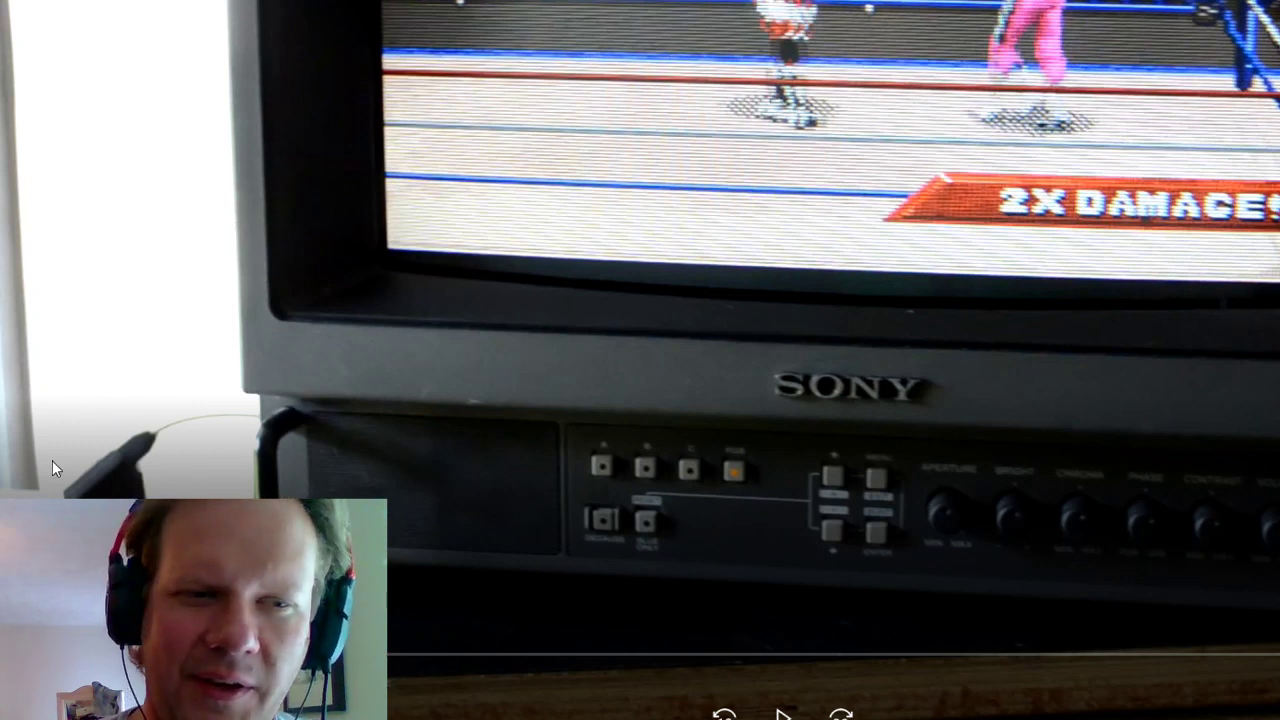